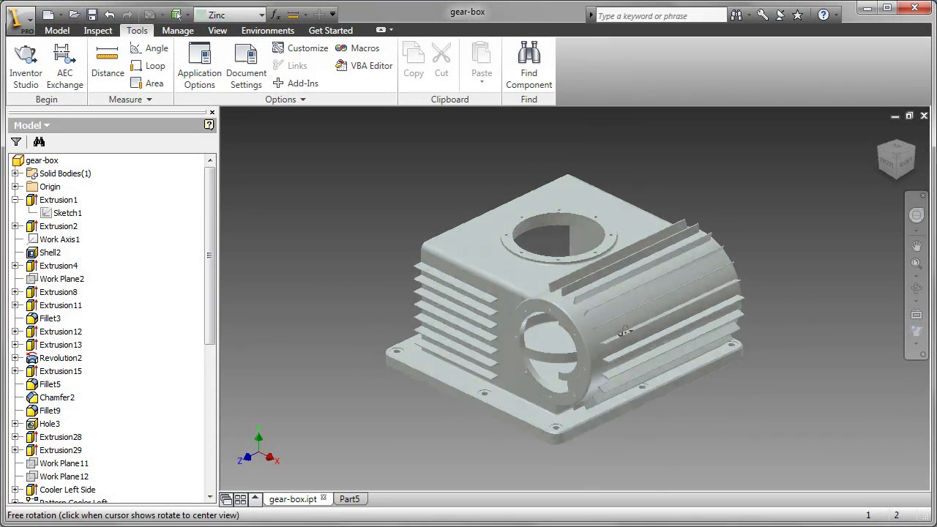
Orbit the gear-box model, briefly enter Sketch1 editing, then exit the sketch.
{"action": "left_click_drag", "start_coordinate": [622, 329], "coordinate": [637, 322]}
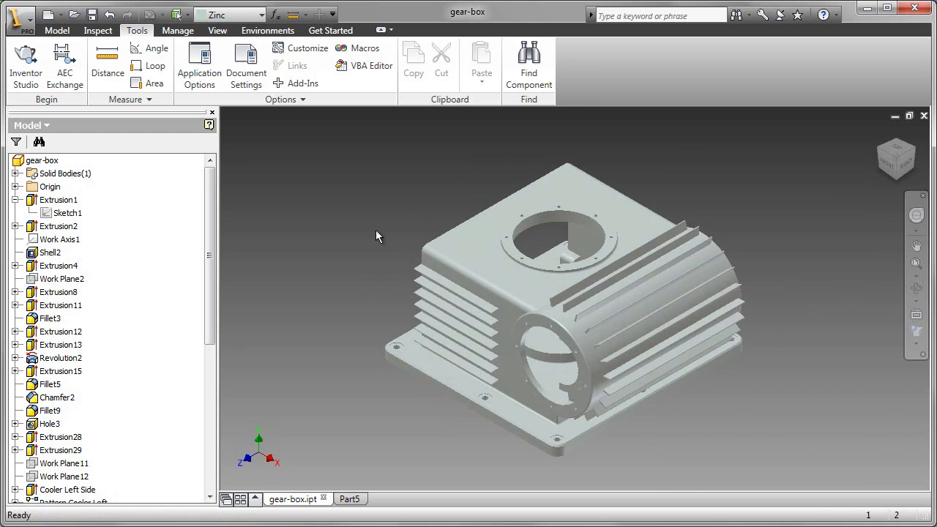
{"action": "left_click", "coordinate": [67, 213]}
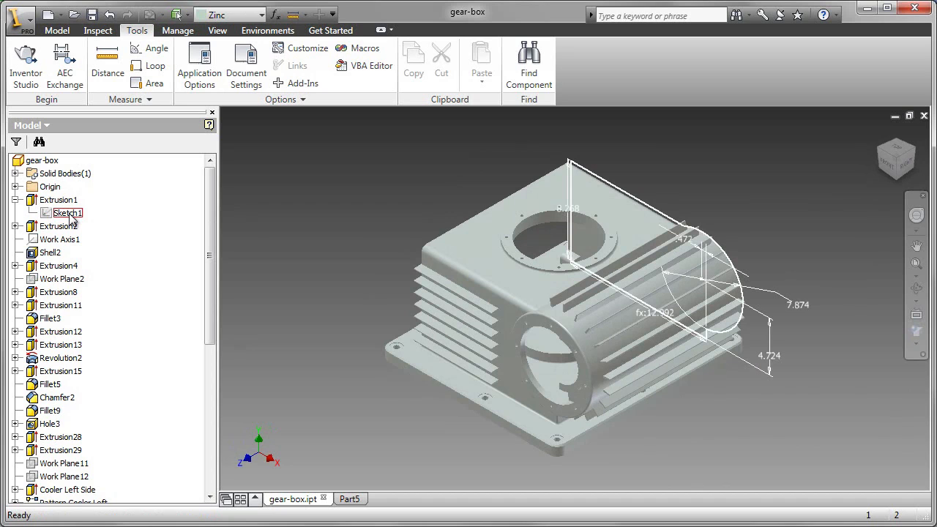
{"action": "right_click", "coordinate": [66, 212]}
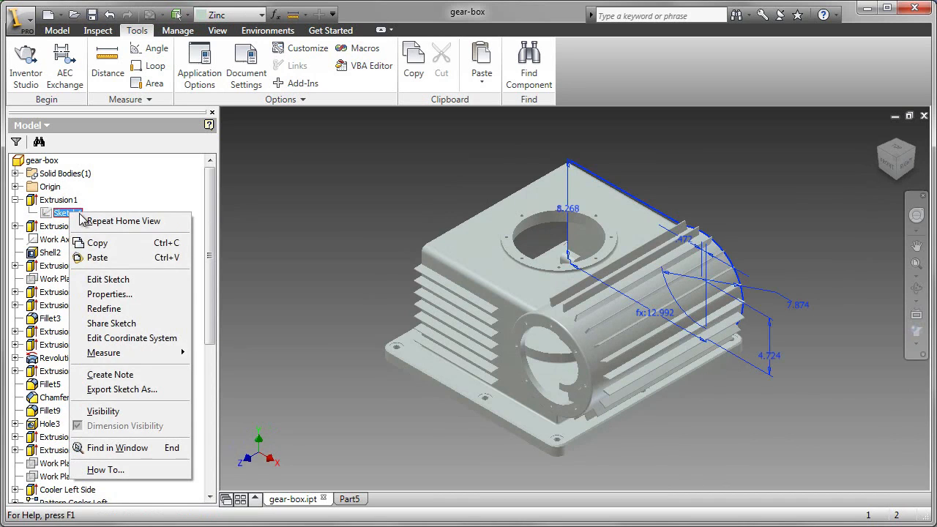
{"action": "left_click", "coordinate": [108, 278]}
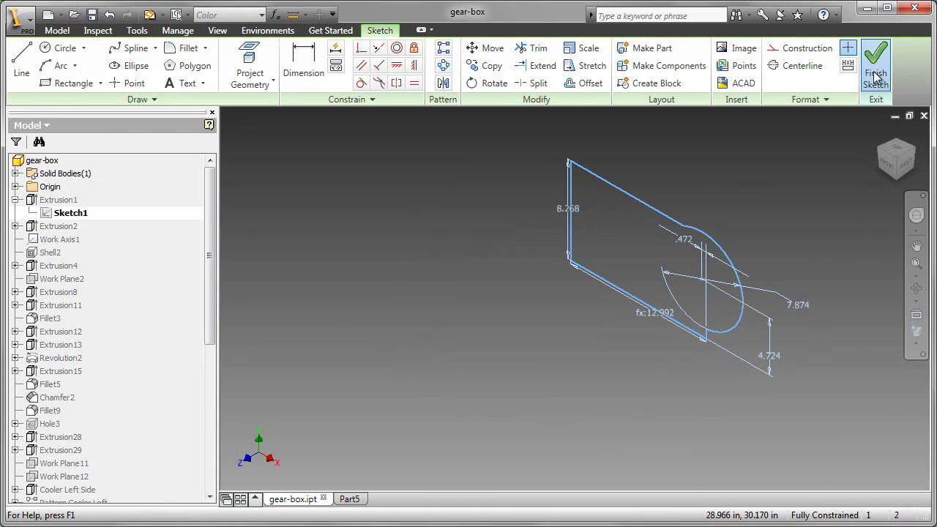
{"action": "left_click", "coordinate": [875, 66]}
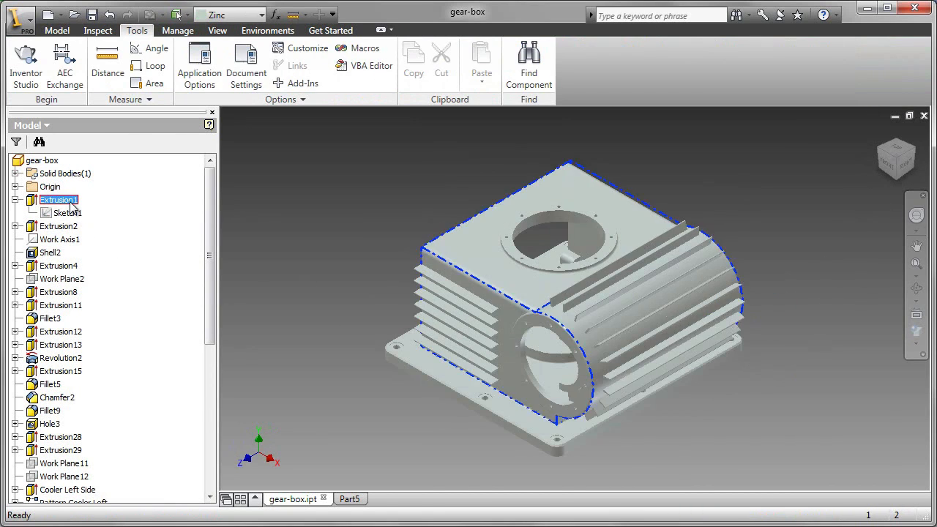
Review Extrusion1's settings unchanged, then preview extruding Part5's sketch profile.
{"action": "double_click", "coordinate": [59, 200]}
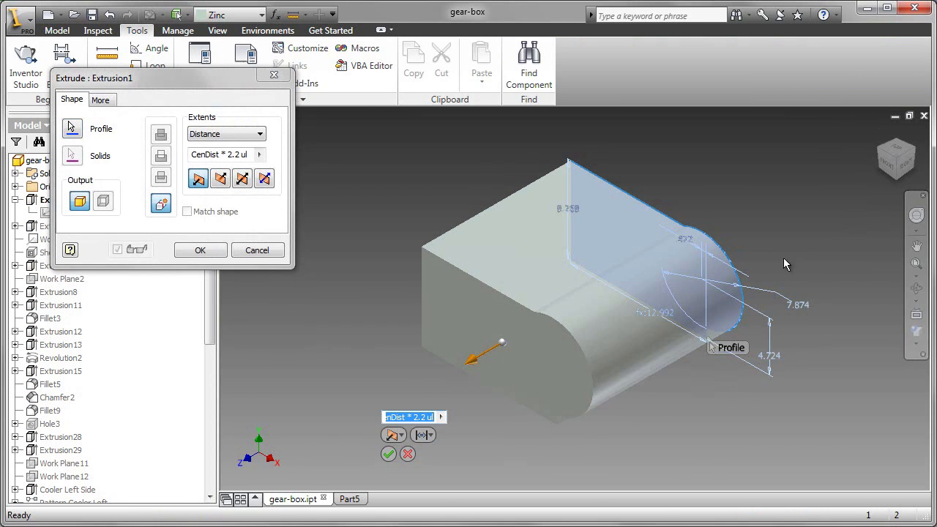
{"action": "left_click", "coordinate": [200, 250]}
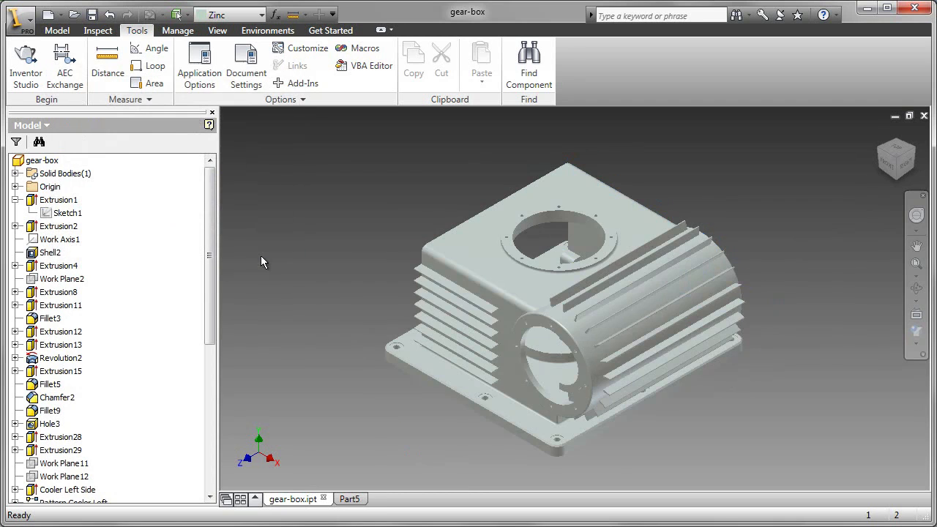
{"action": "mouse_move", "coordinate": [350, 499]}
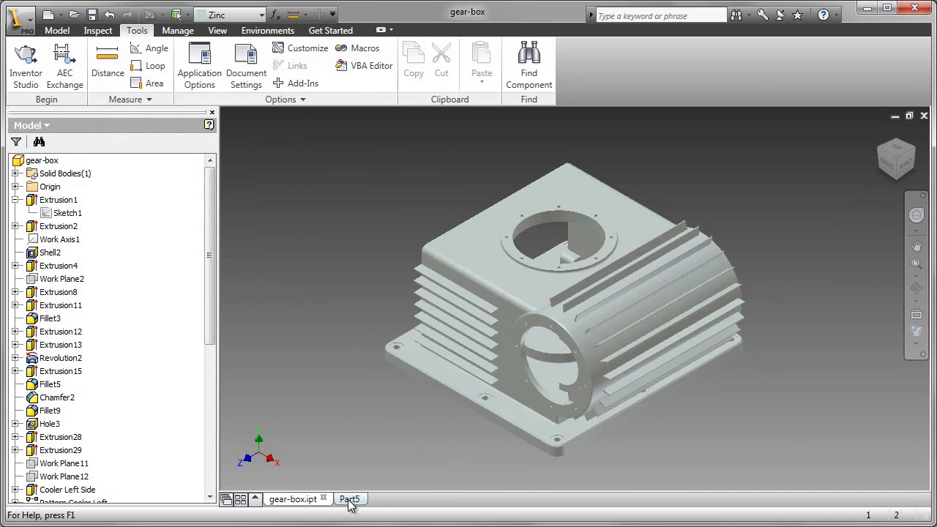
{"action": "left_click", "coordinate": [350, 499]}
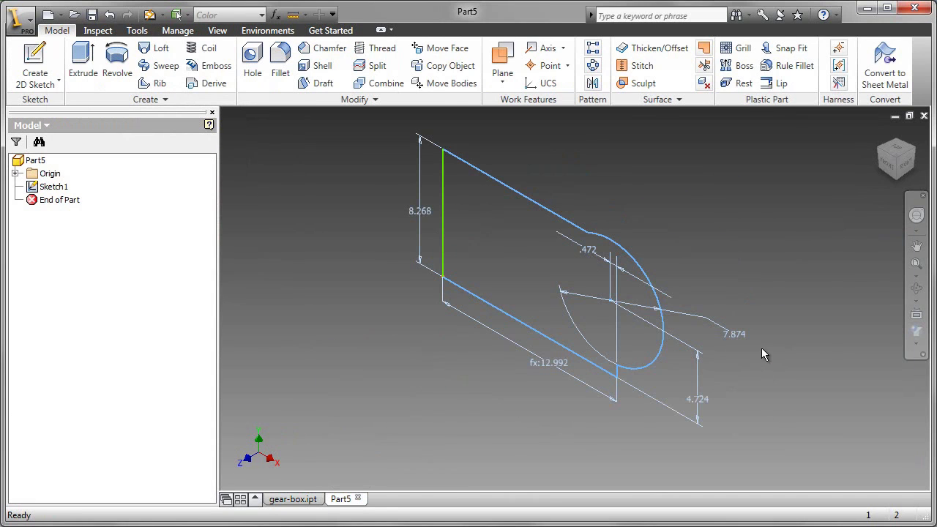
{"action": "mouse_move", "coordinate": [789, 358]}
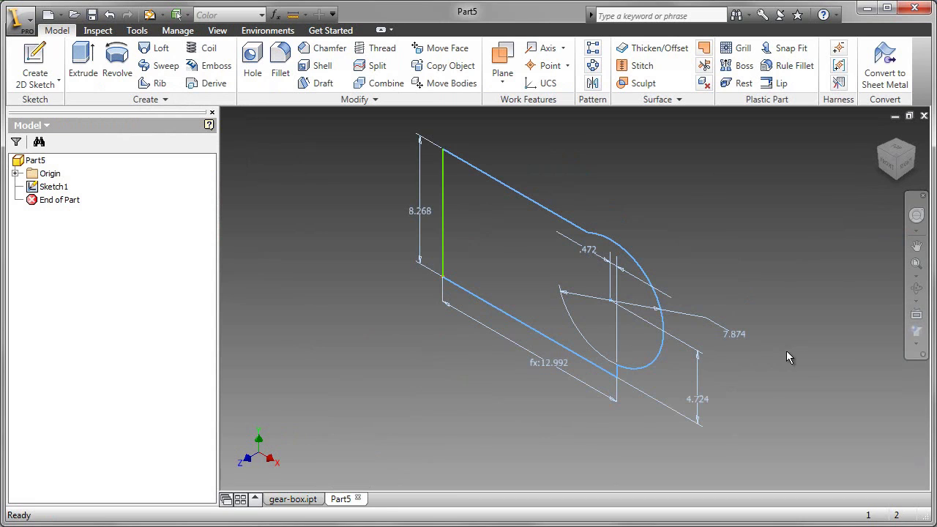
{"action": "mouse_move", "coordinate": [205, 183]}
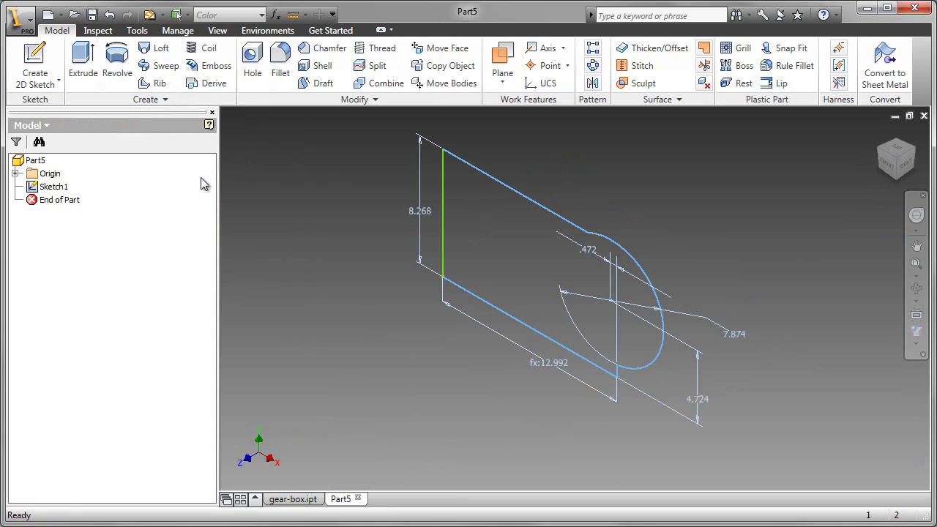
{"action": "left_click", "coordinate": [82, 59]}
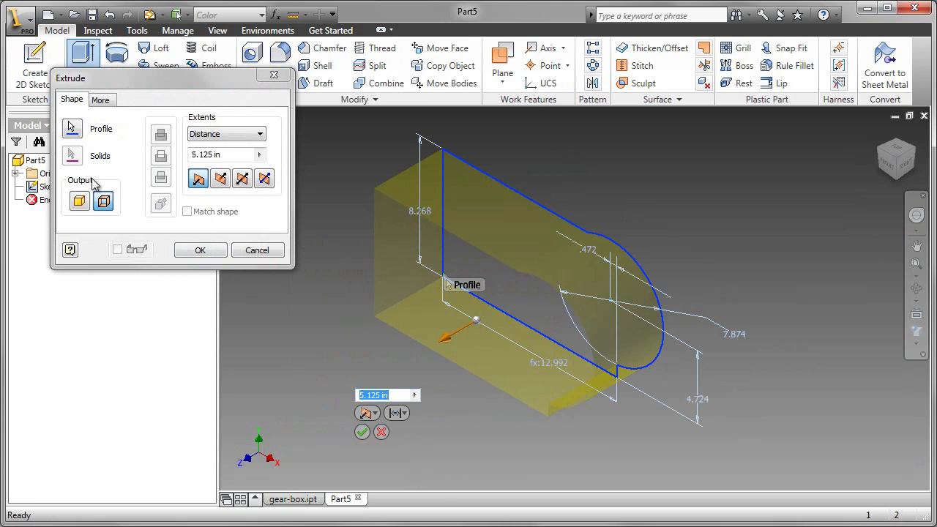
{"action": "mouse_move", "coordinate": [94, 222]}
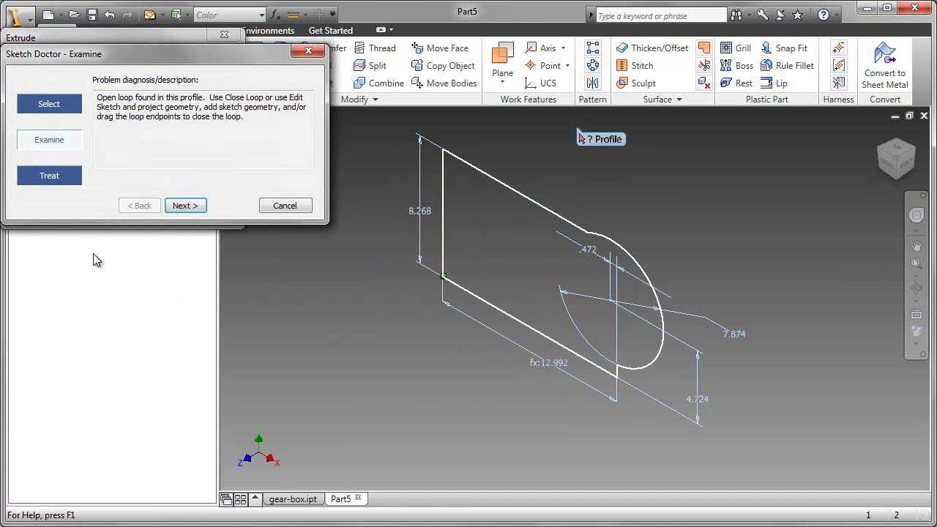
{"action": "mouse_move", "coordinate": [216, 302]}
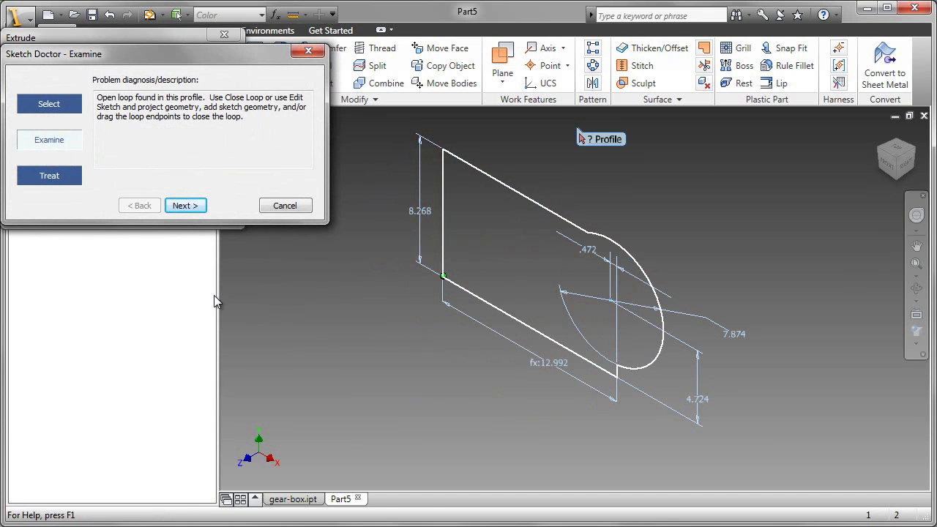
{"action": "mouse_move", "coordinate": [395, 320]}
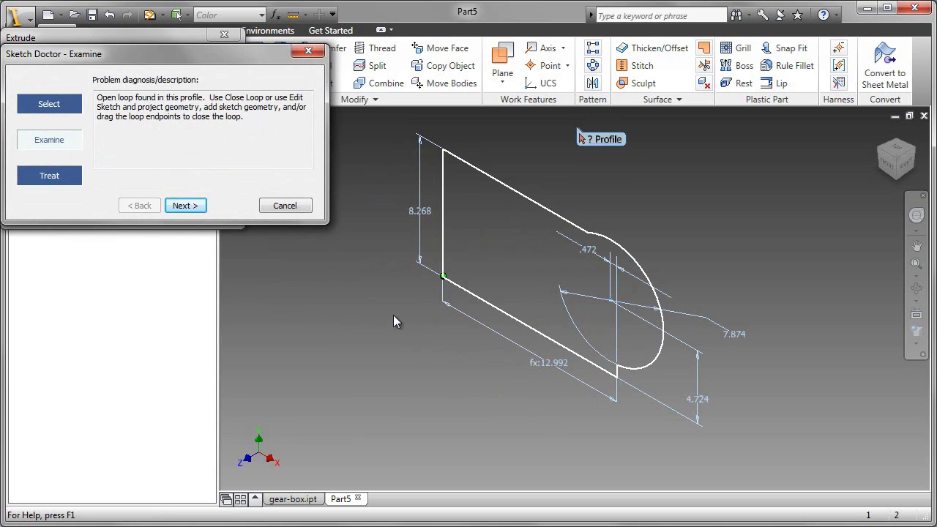
{"action": "mouse_move", "coordinate": [490, 300]}
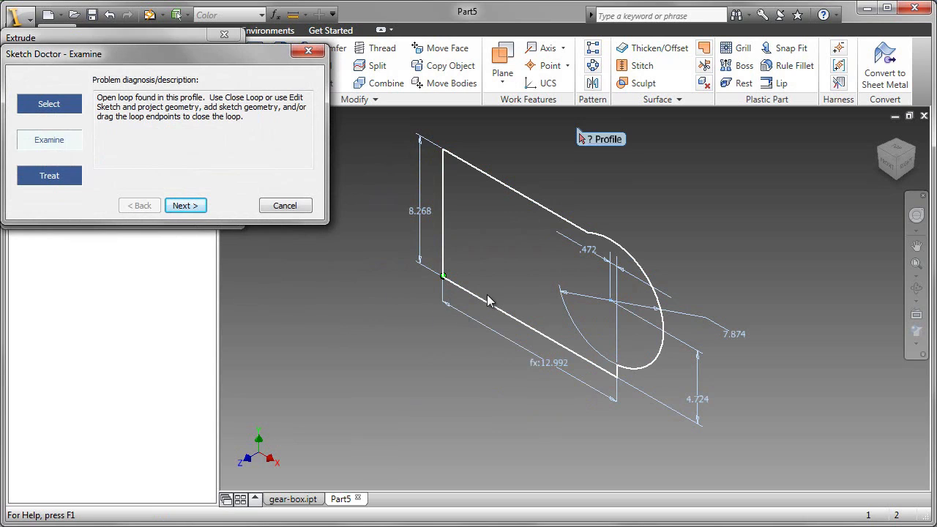
{"action": "mouse_move", "coordinate": [299, 273]}
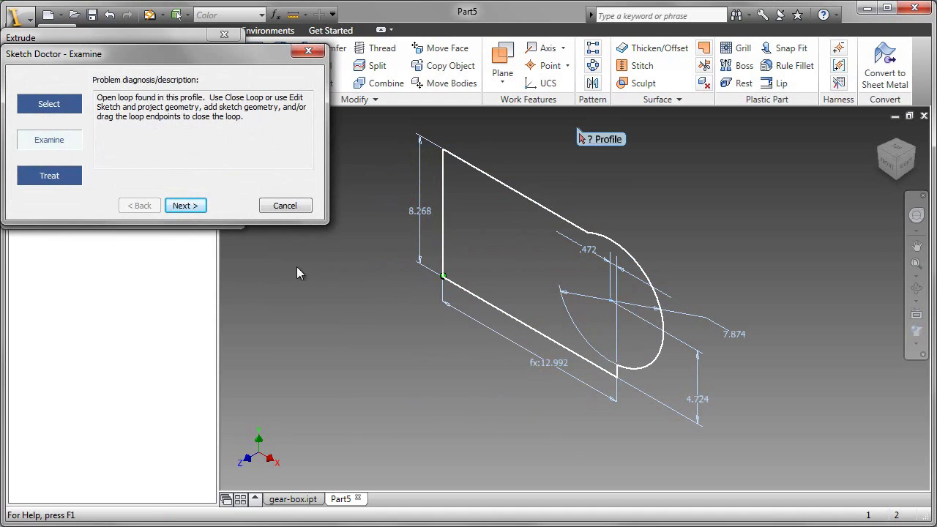
Advance Sketch Doctor from the open-loop description to the treatment list.
{"action": "left_click", "coordinate": [186, 205]}
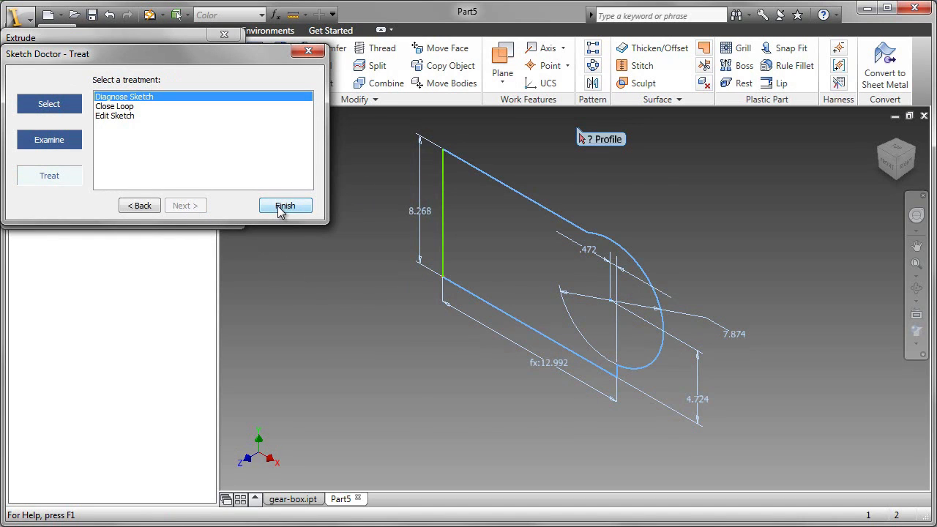
Run Diagnose Sketch on Part5, toggle redundant-point highlighting, and close without treating.
{"action": "left_click", "coordinate": [285, 205]}
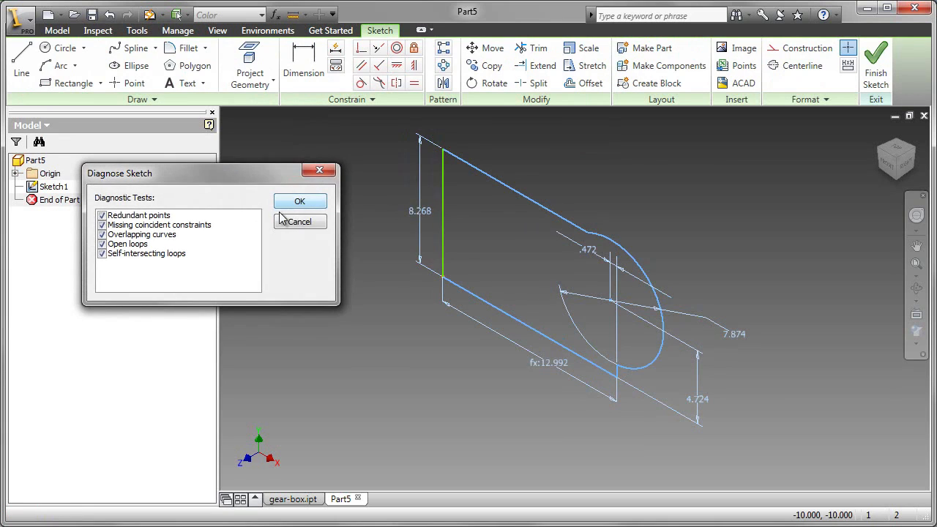
{"action": "mouse_move", "coordinate": [300, 201]}
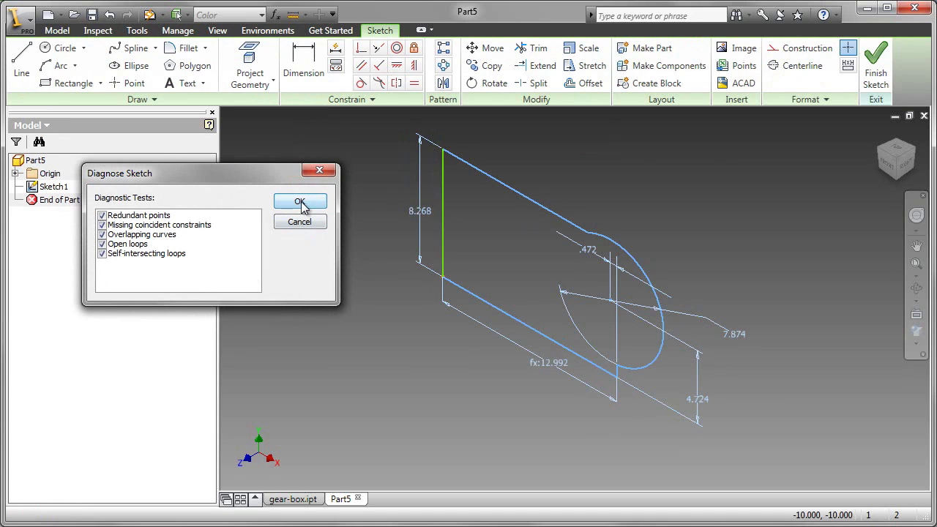
{"action": "left_click", "coordinate": [299, 202]}
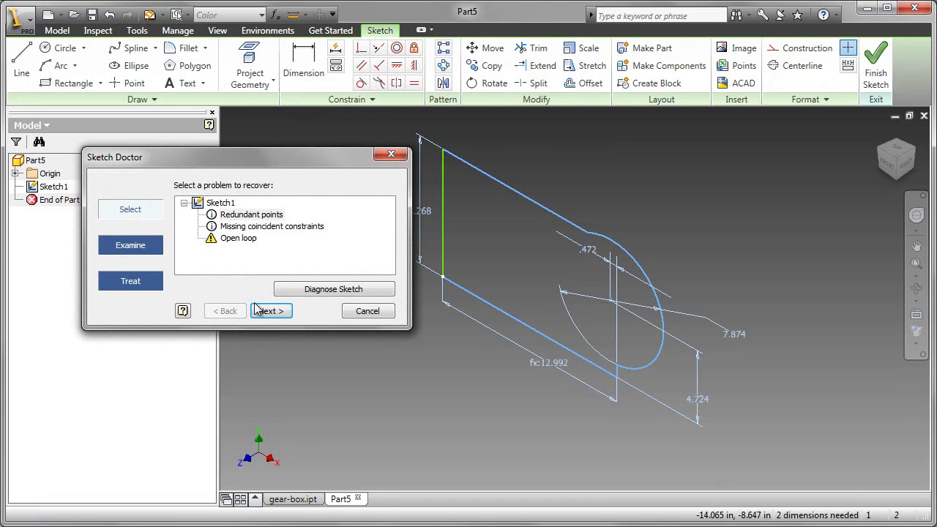
{"action": "mouse_move", "coordinate": [368, 311]}
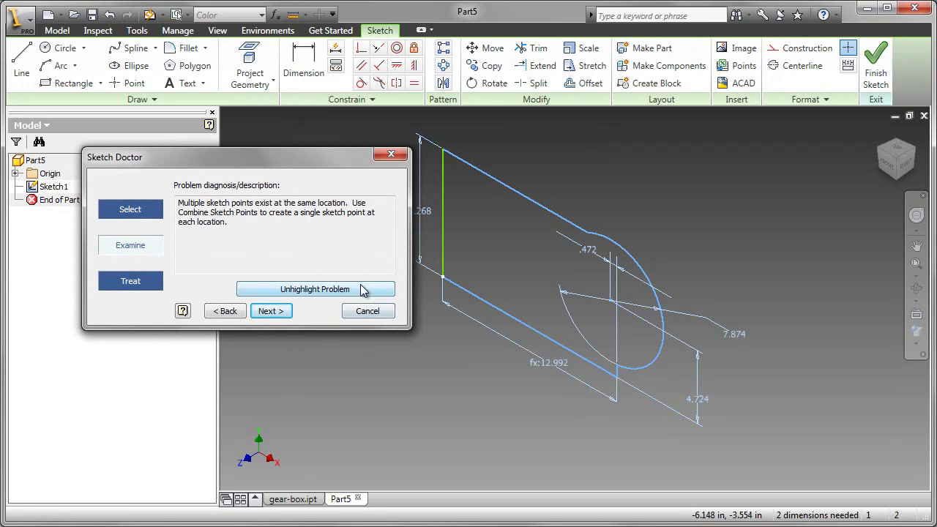
{"action": "left_click", "coordinate": [316, 289]}
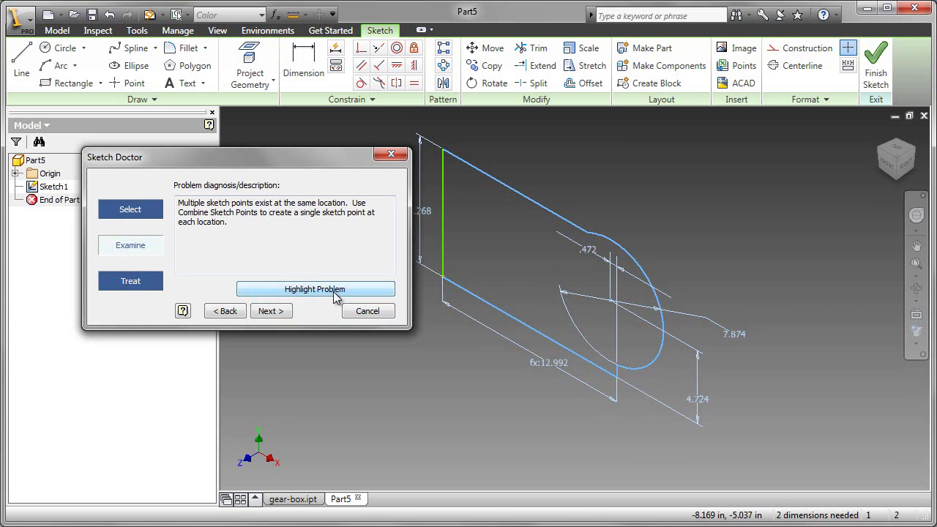
{"action": "left_click", "coordinate": [315, 289]}
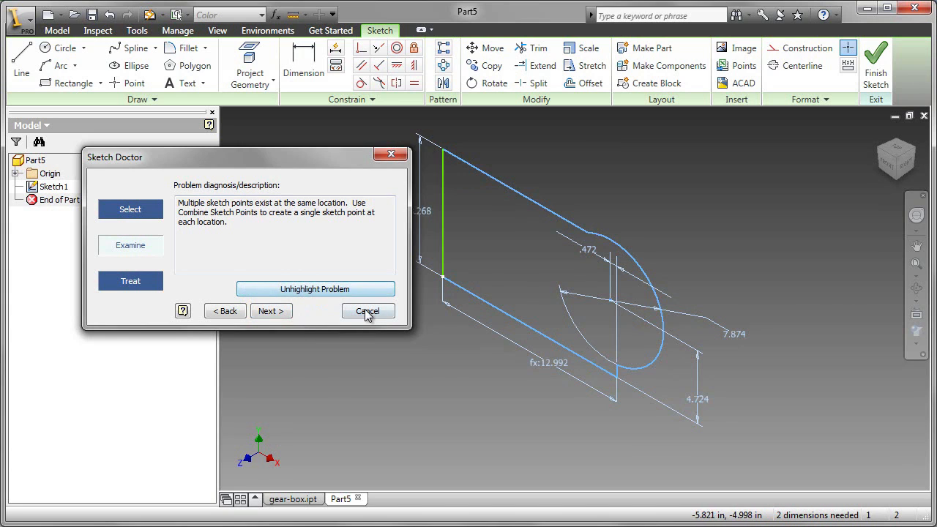
{"action": "left_click", "coordinate": [368, 310]}
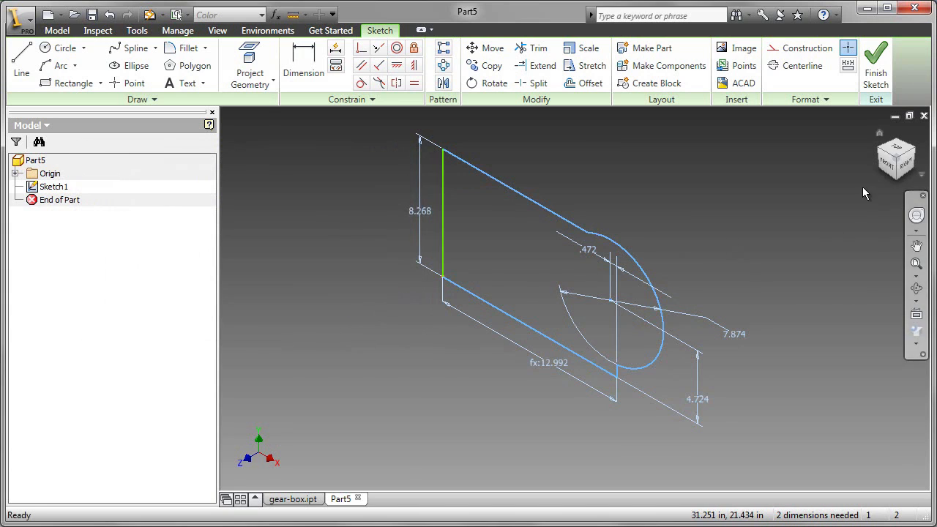
View Part5's sketch from the Front to reveal the unjoined line endpoints.
{"action": "left_click", "coordinate": [890, 159]}
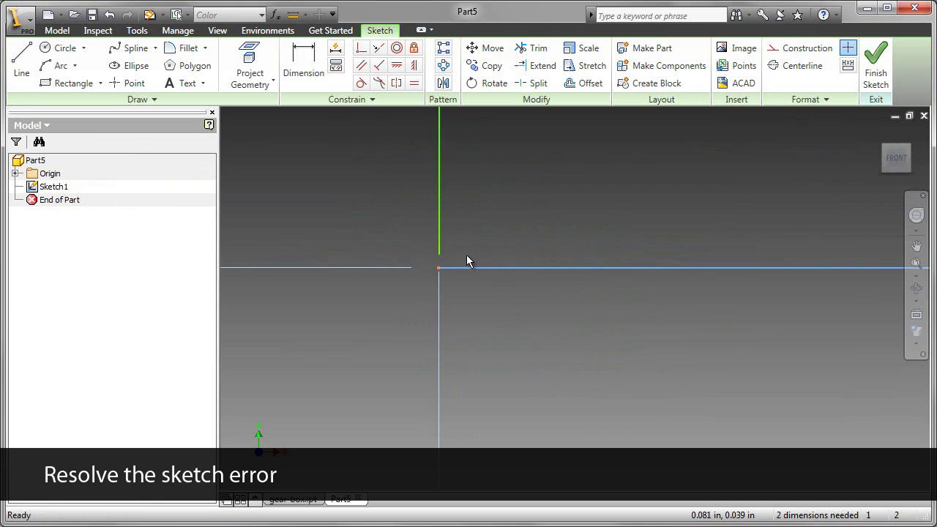
{"action": "mouse_move", "coordinate": [538, 65]}
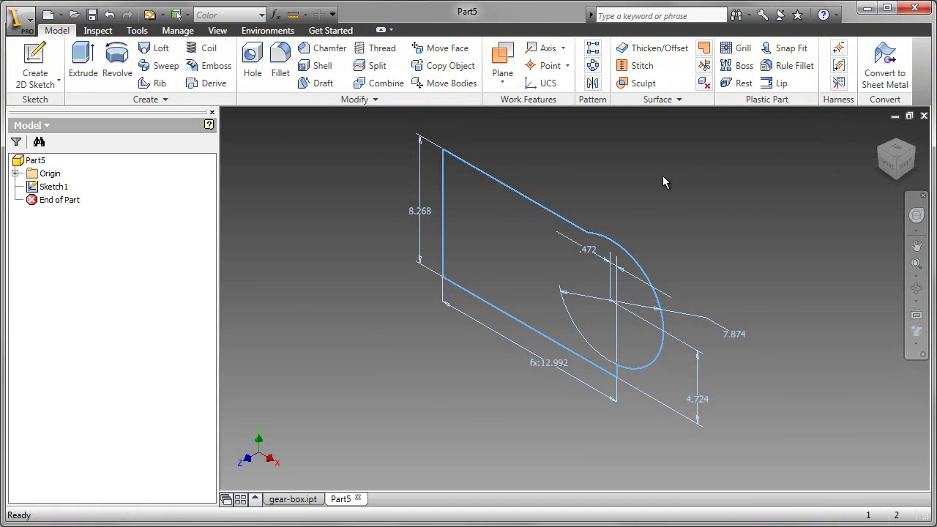
Extrude Part5's repaired profile 9.875 in as a solid, then return to gear-box.
{"action": "left_click", "coordinate": [83, 57]}
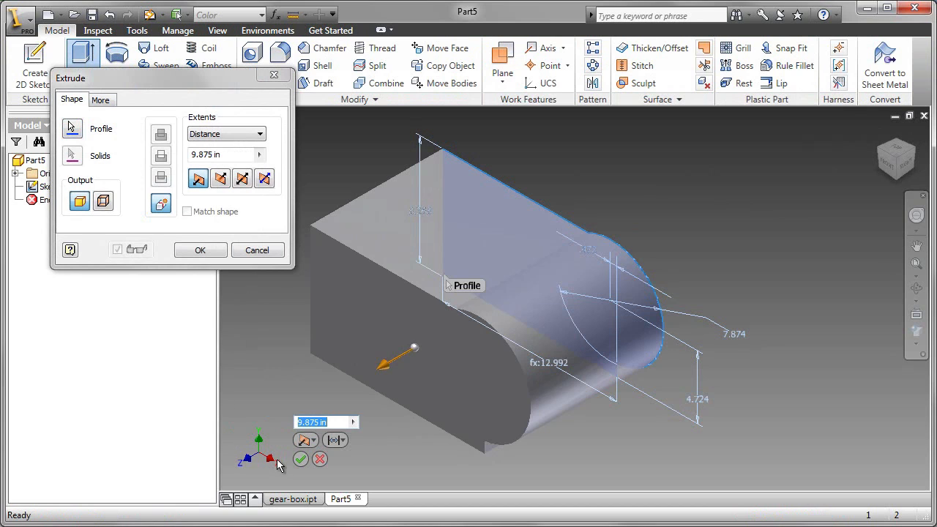
{"action": "left_click", "coordinate": [200, 249]}
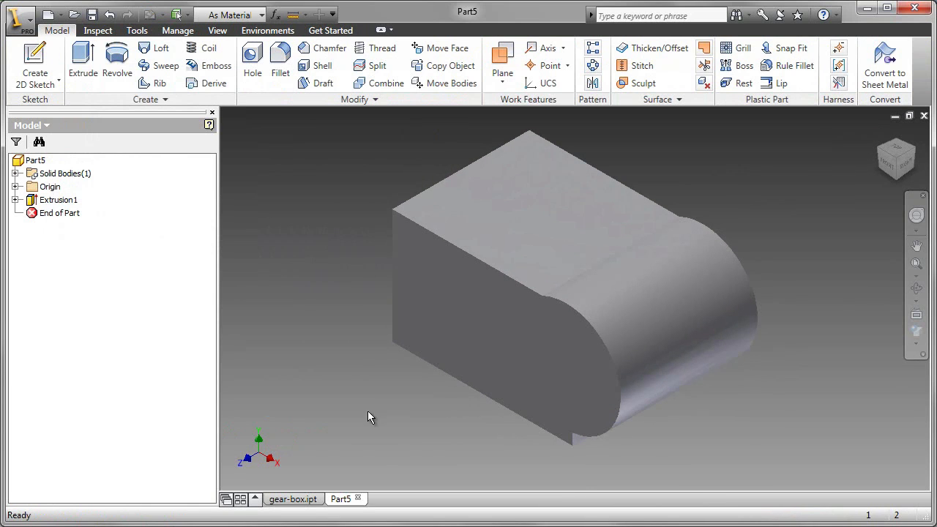
{"action": "left_click", "coordinate": [292, 499]}
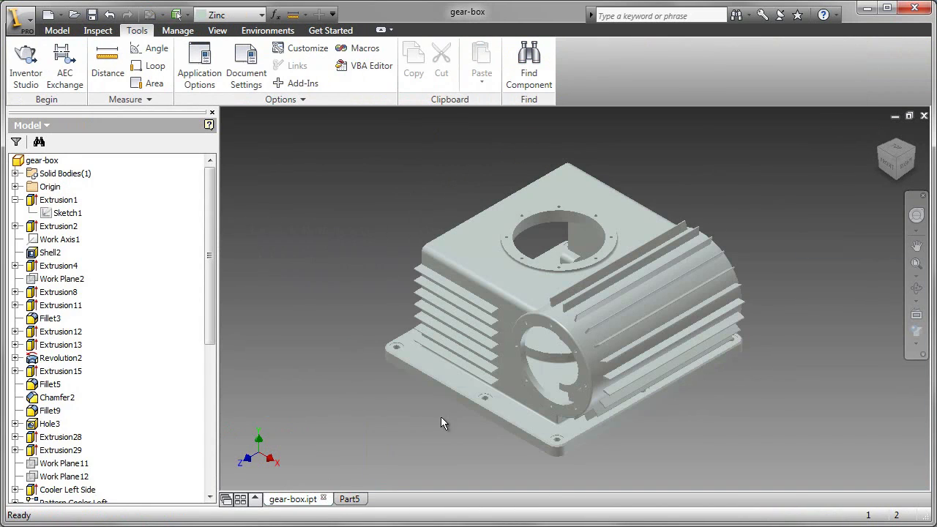
{"action": "mouse_move", "coordinate": [818, 255]}
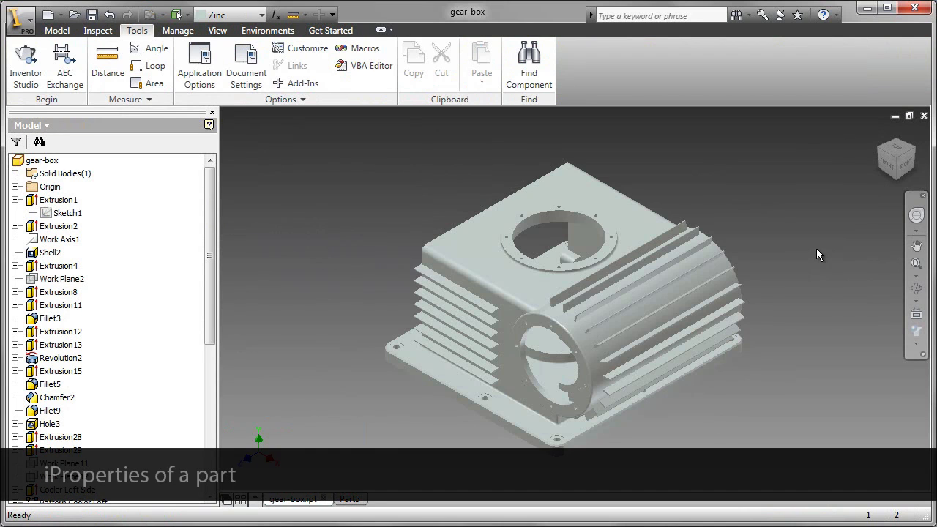
Show the gear-box General iProperties with file type, location and size.
{"action": "left_click", "coordinate": [42, 161]}
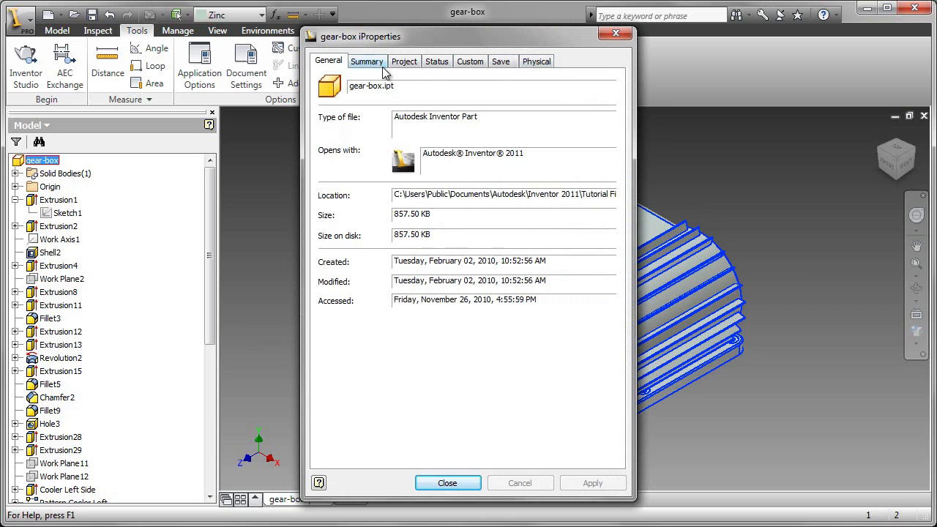
Review the gear-box Summary, Project, Status and Save preview-picture properties.
{"action": "left_click", "coordinate": [366, 61]}
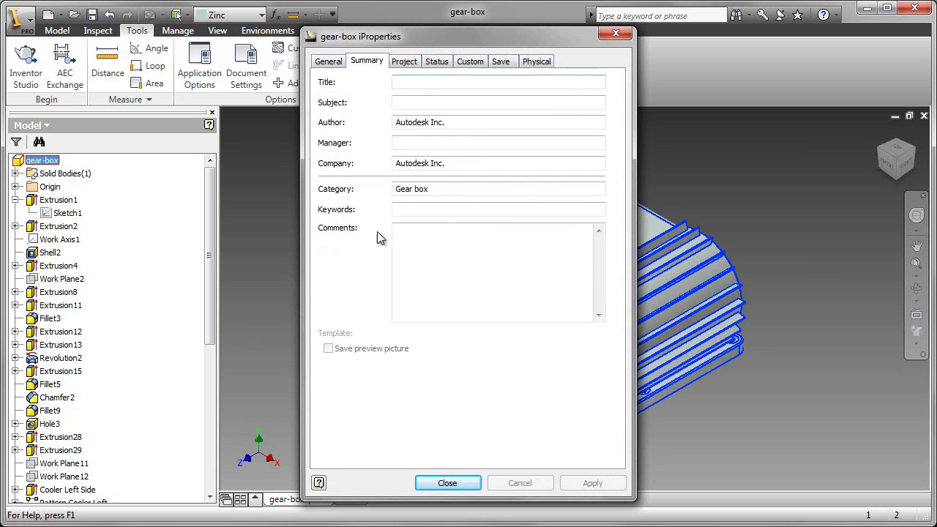
{"action": "left_click", "coordinate": [404, 61]}
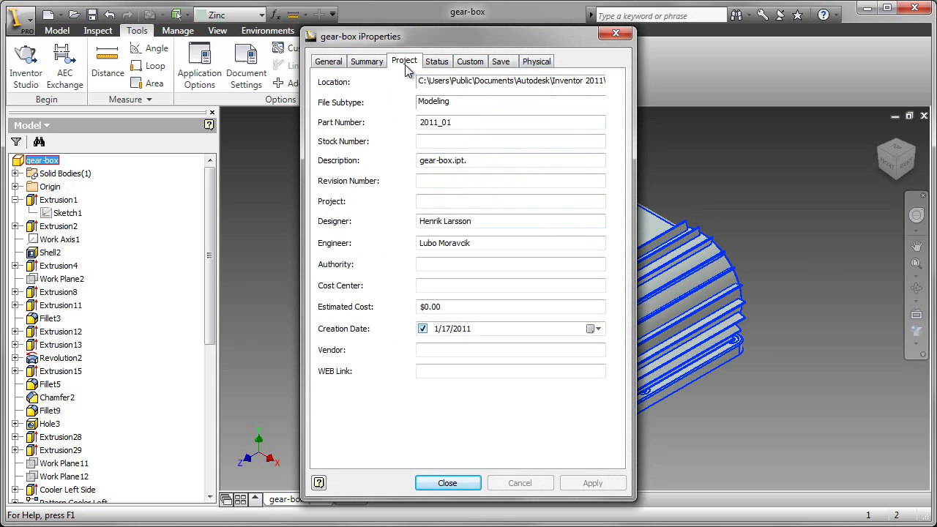
{"action": "mouse_move", "coordinate": [428, 181]}
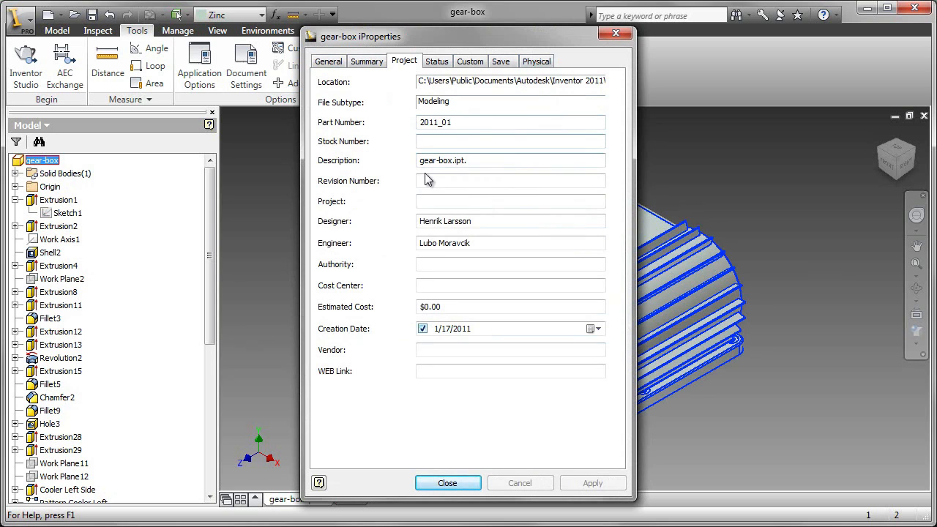
{"action": "mouse_move", "coordinate": [432, 391]}
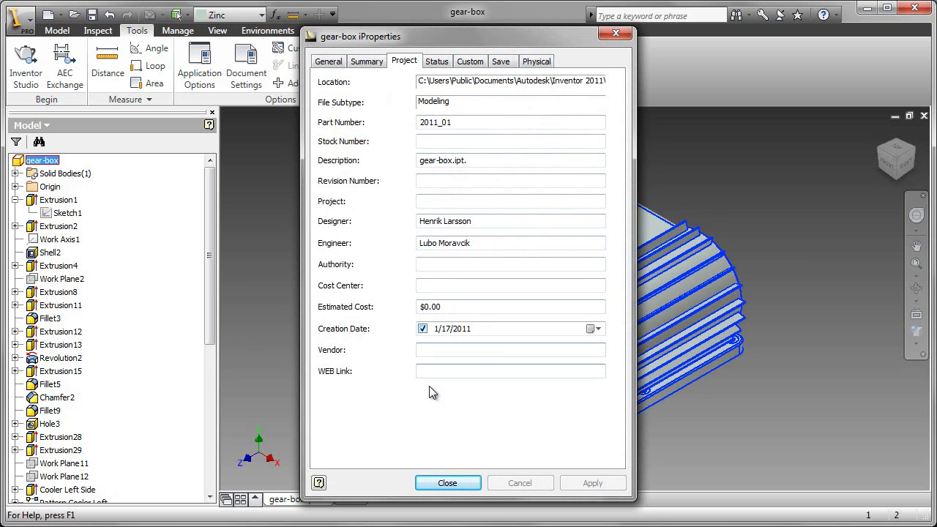
{"action": "left_click", "coordinate": [436, 61]}
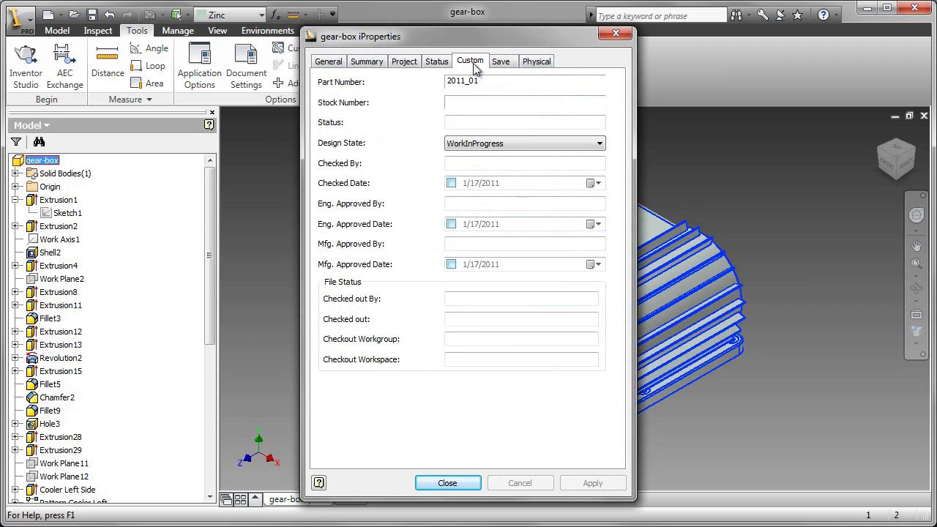
{"action": "left_click", "coordinate": [501, 60]}
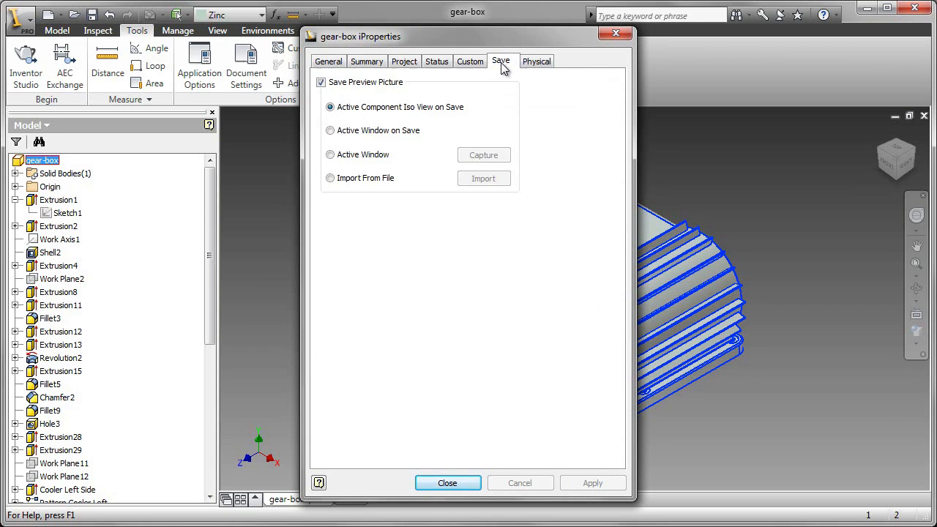
Check physical properties (Ultem-1000, 23.449 lbmass) and close the iProperties dialog.
{"action": "left_click", "coordinate": [537, 61]}
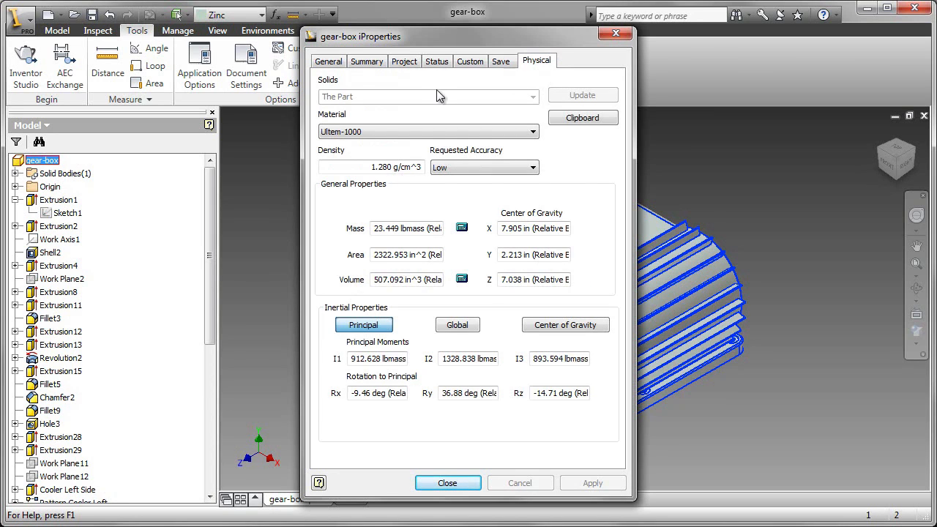
{"action": "mouse_move", "coordinate": [386, 202]}
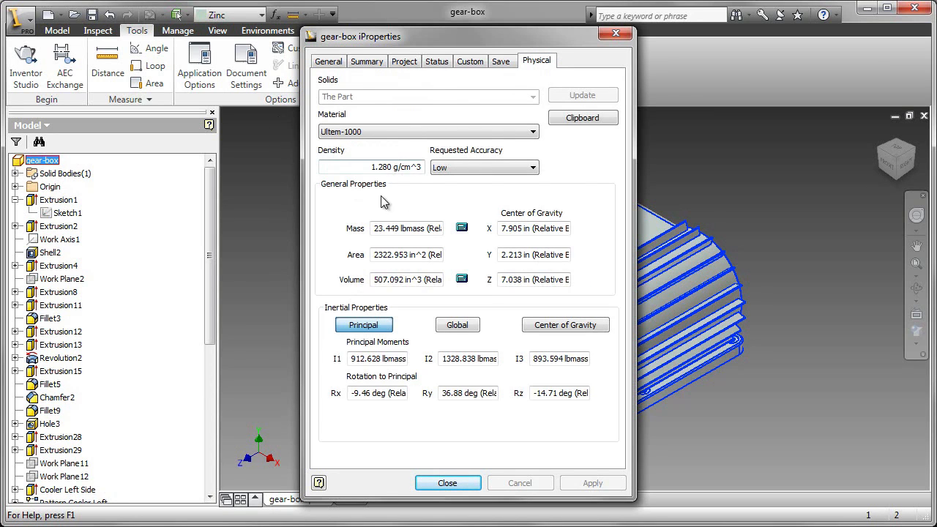
{"action": "mouse_move", "coordinate": [373, 226]}
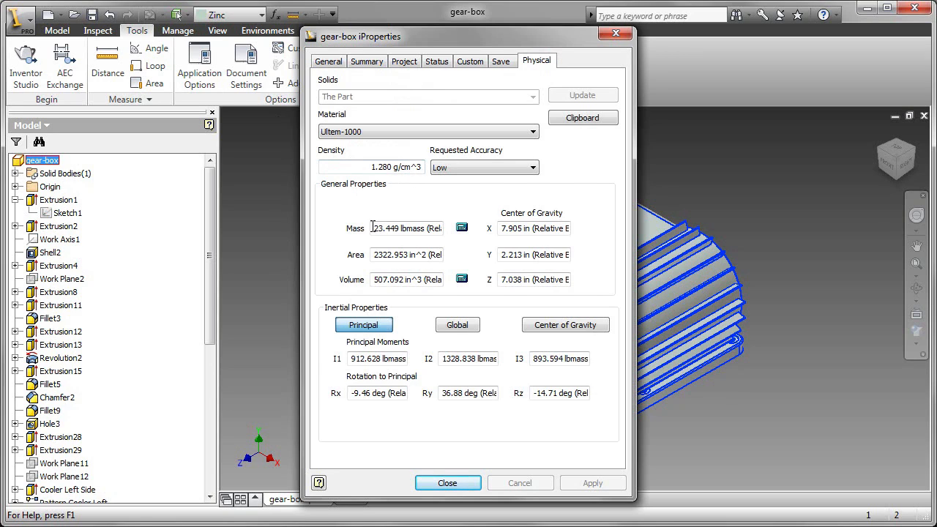
{"action": "mouse_move", "coordinate": [380, 269]}
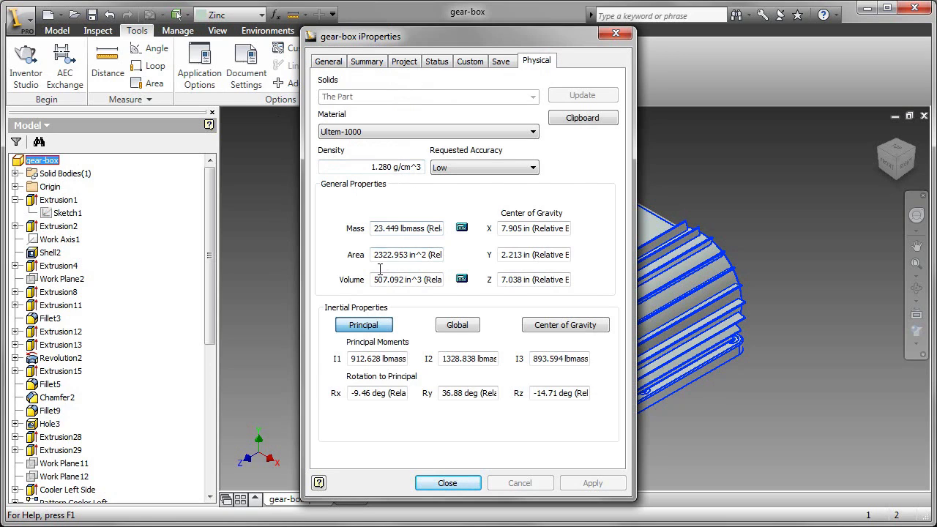
{"action": "mouse_move", "coordinate": [498, 304]}
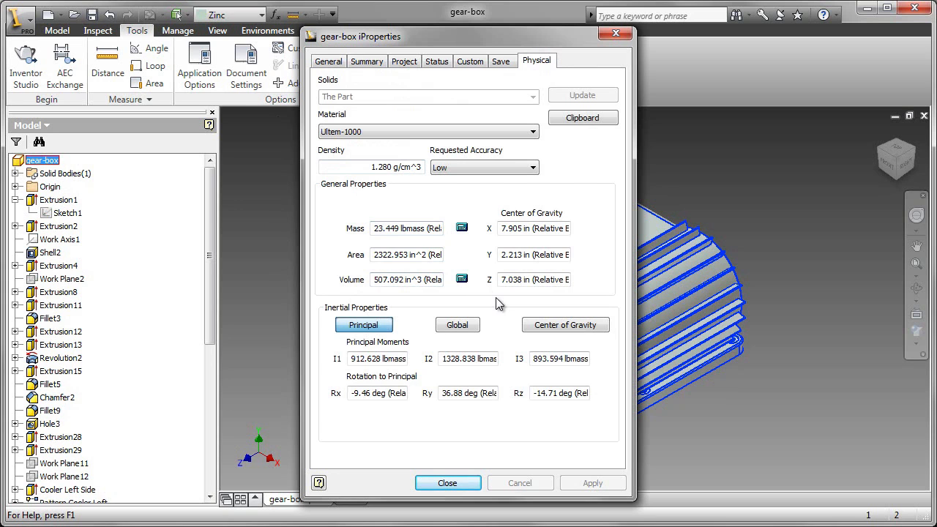
{"action": "left_click", "coordinate": [448, 480]}
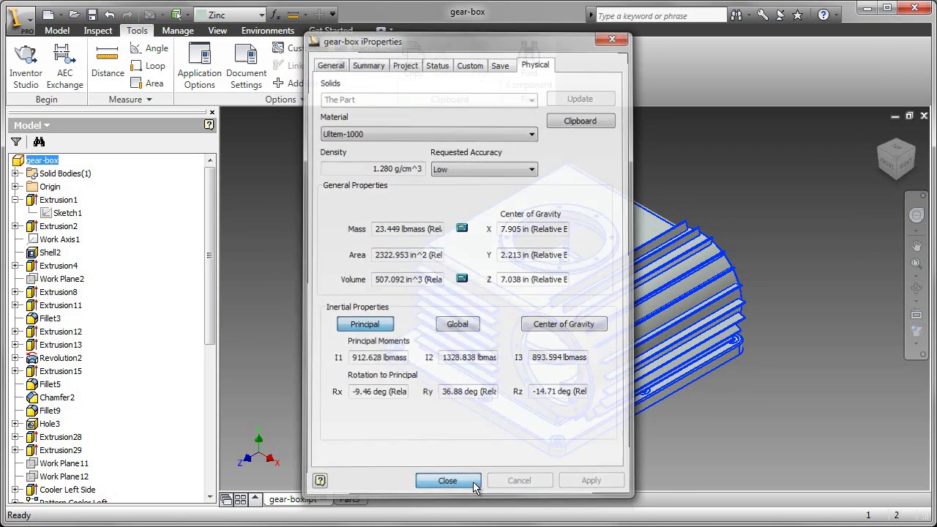
Dismiss iProperties and bring up Sketch1's context menu with its dimensions shown.
{"action": "left_click", "coordinate": [447, 480]}
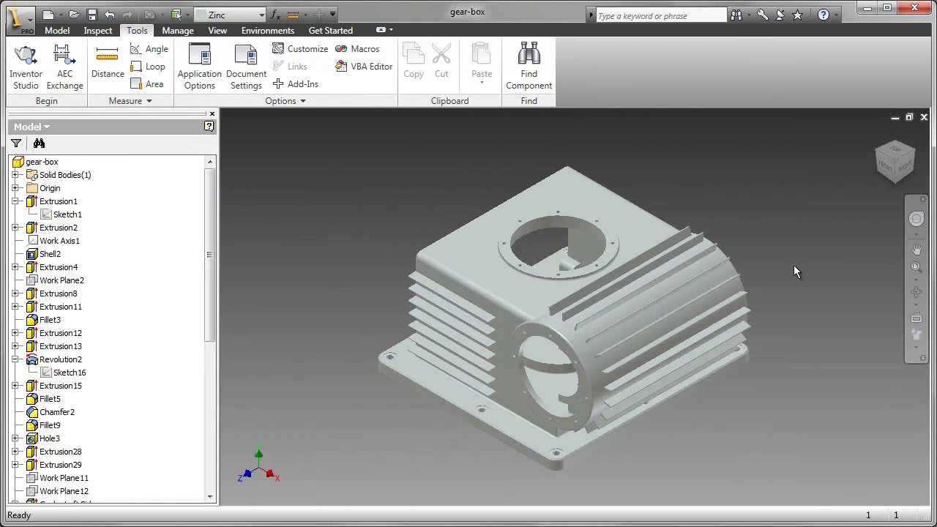
{"action": "mouse_move", "coordinate": [132, 203]}
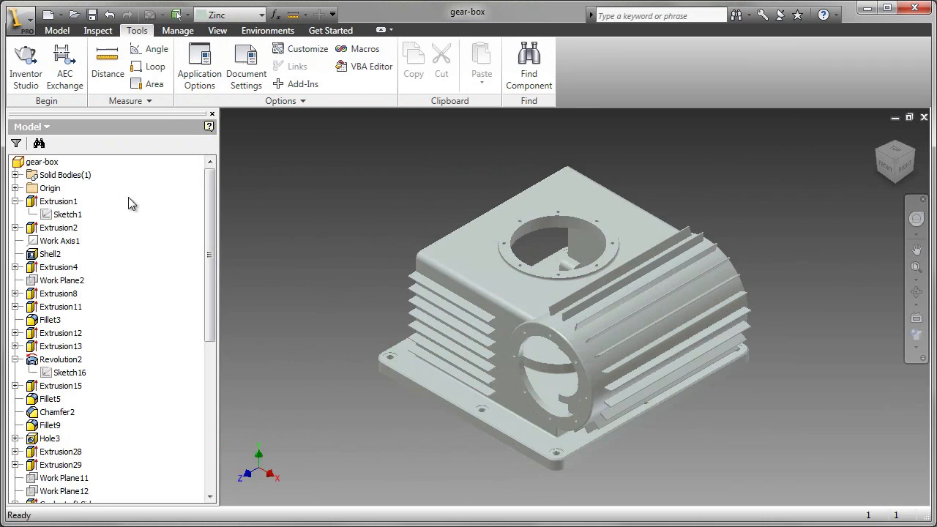
{"action": "right_click", "coordinate": [66, 214]}
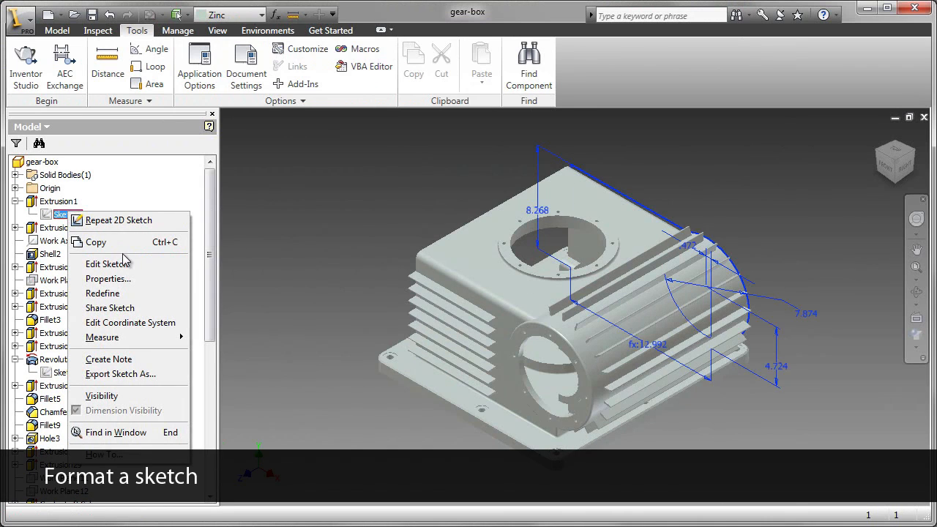
Edit Sketch1 to display its fully constrained, dimensioned profile on its own.
{"action": "left_click", "coordinate": [108, 264]}
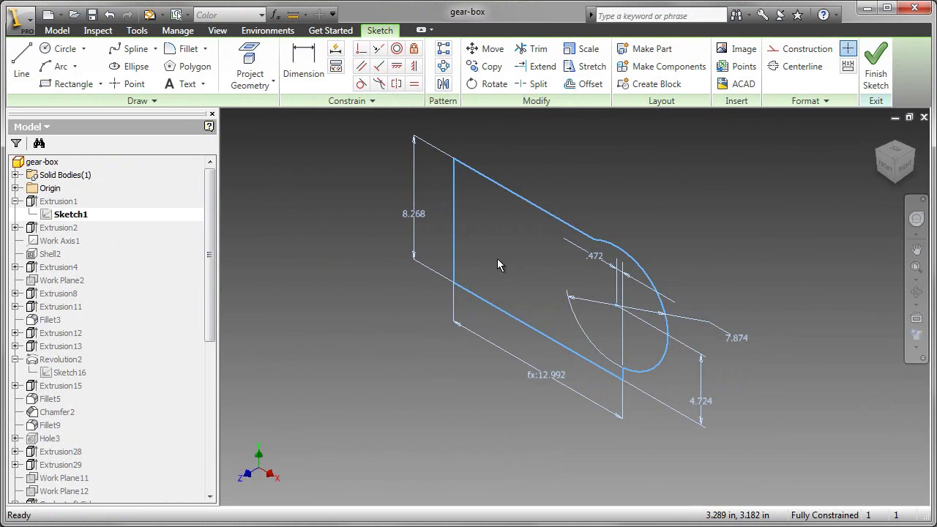
{"action": "mouse_move", "coordinate": [658, 224]}
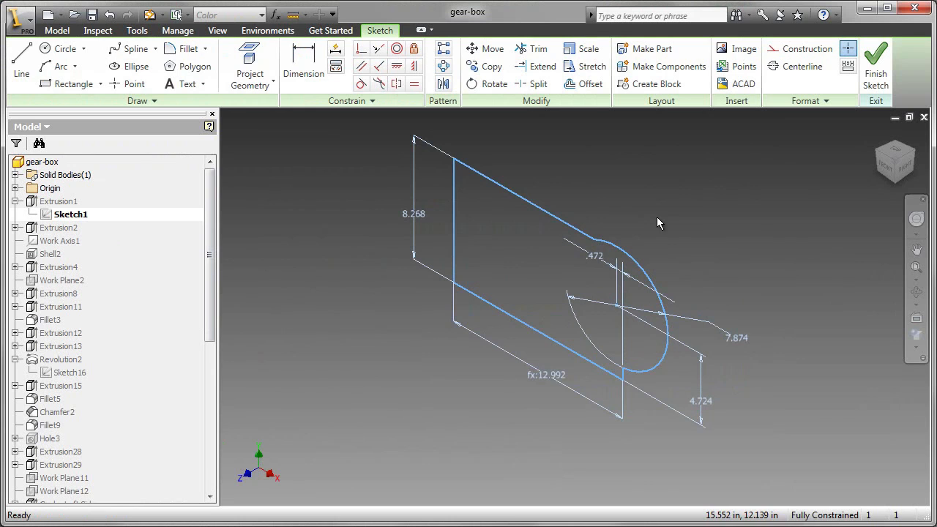
{"action": "mouse_move", "coordinate": [765, 205]}
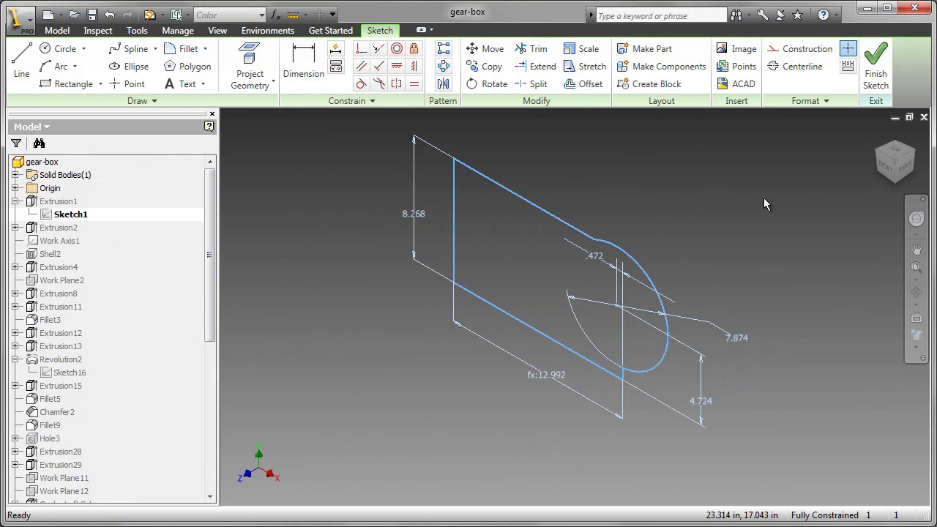
{"action": "left_click", "coordinate": [809, 100]}
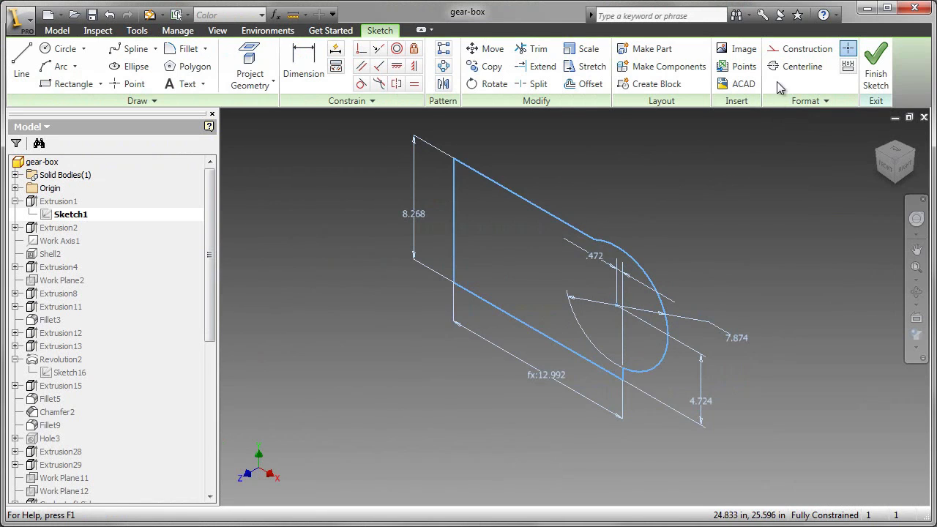
{"action": "mouse_move", "coordinate": [727, 143]}
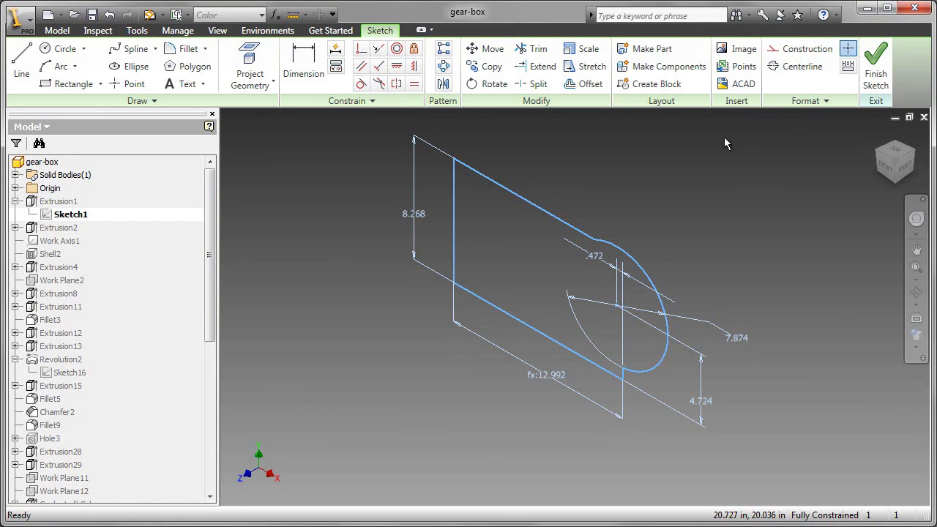
{"action": "mouse_move", "coordinate": [730, 144]}
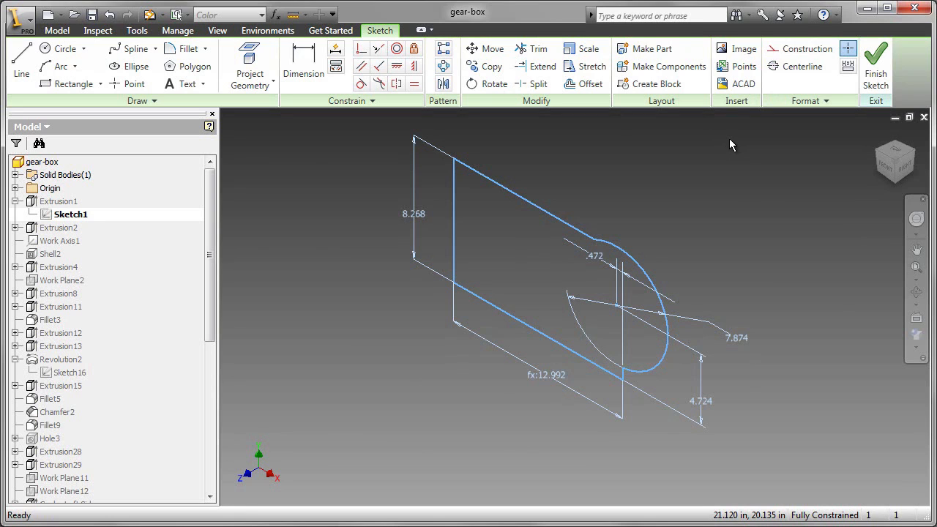
{"action": "mouse_move", "coordinate": [848, 66]}
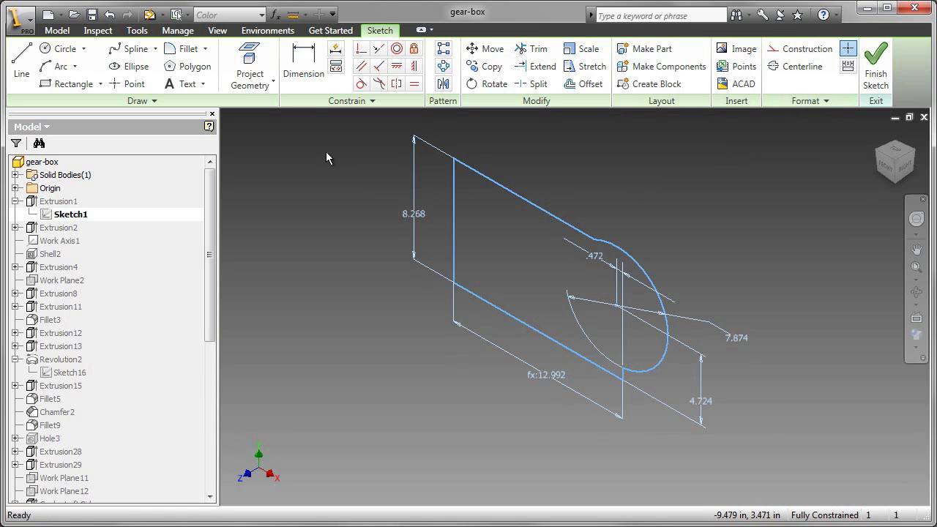
Add a driven 10.804 dimension to Sketch1's top edge, accepting the over-constrain warning.
{"action": "left_click", "coordinate": [303, 63]}
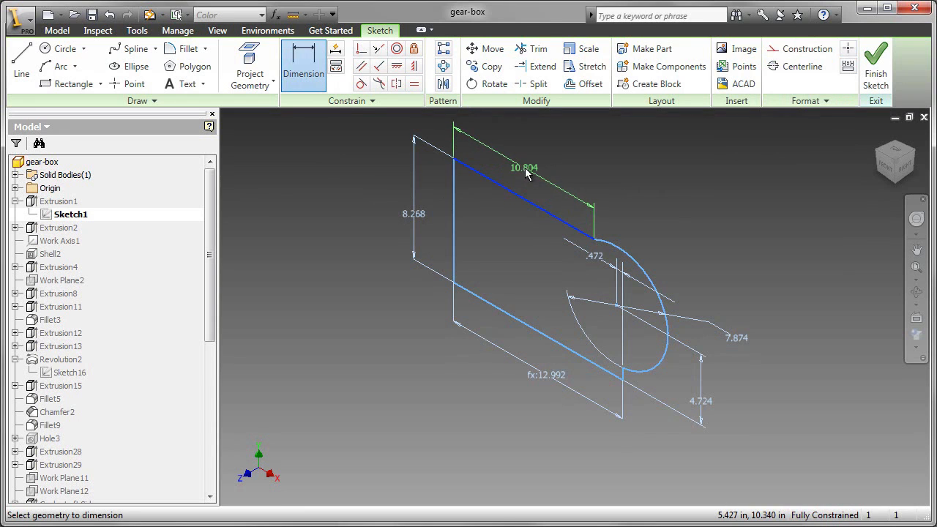
{"action": "left_click", "coordinate": [523, 167]}
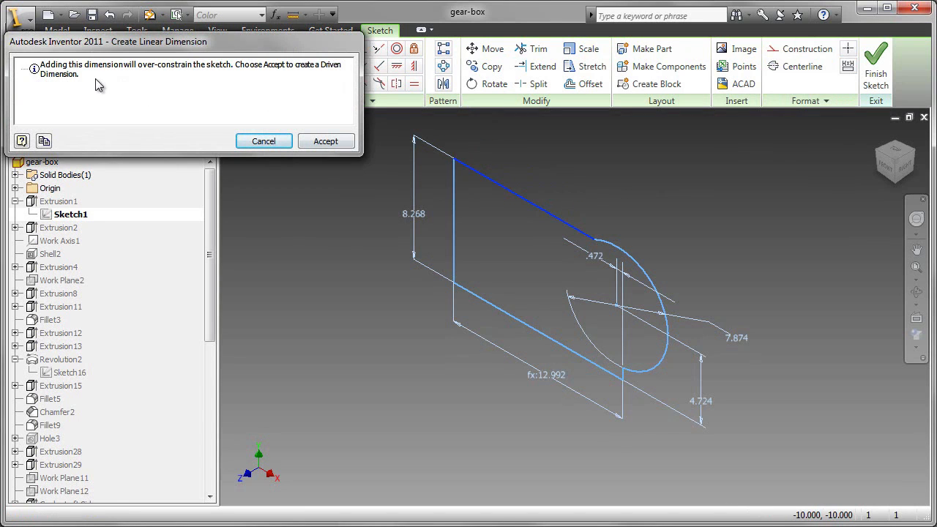
{"action": "mouse_move", "coordinate": [326, 140]}
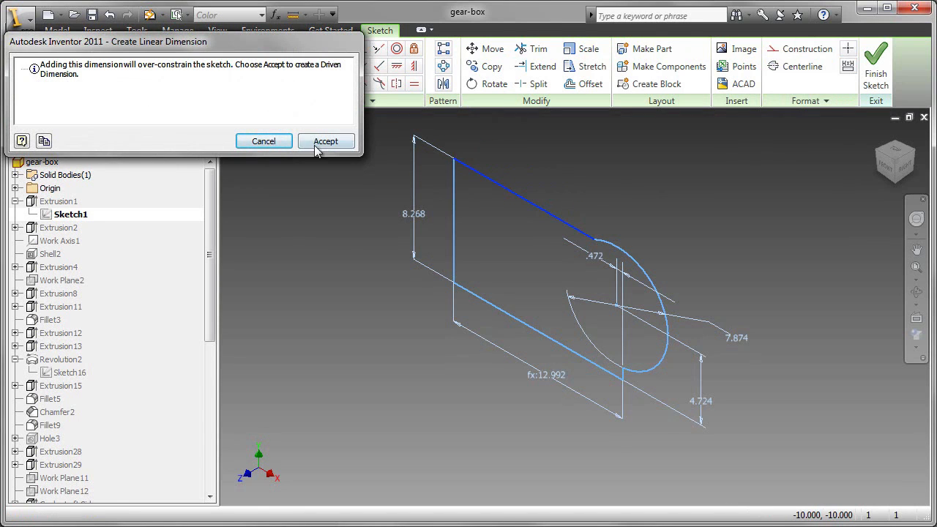
{"action": "left_click", "coordinate": [325, 141]}
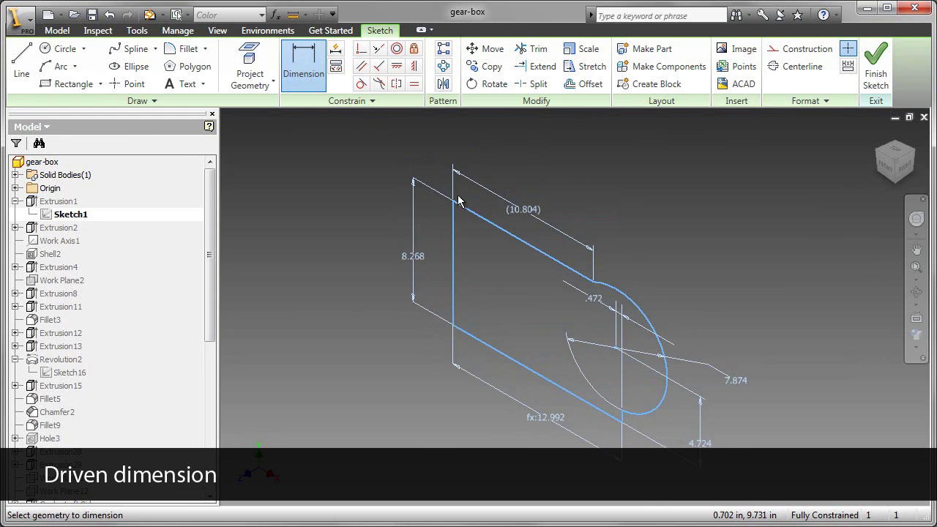
{"action": "mouse_move", "coordinate": [573, 203]}
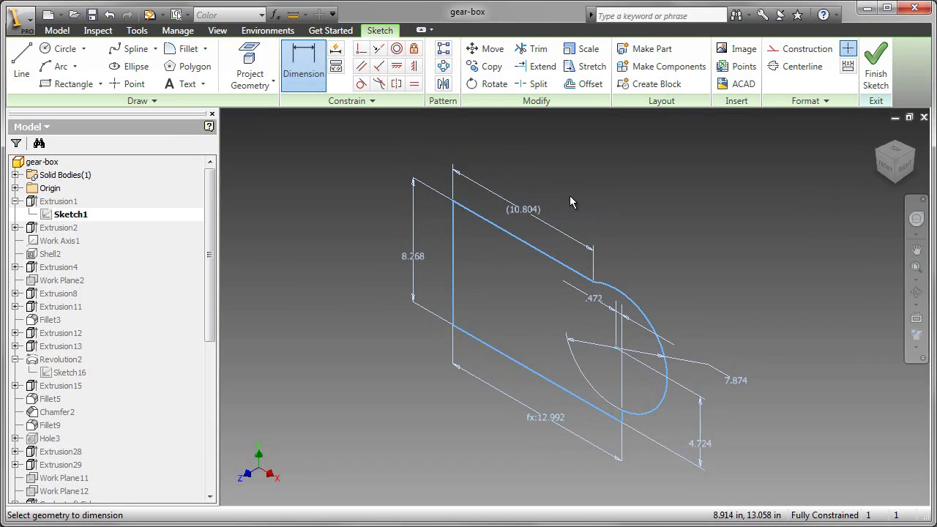
{"action": "mouse_move", "coordinate": [864, 142]}
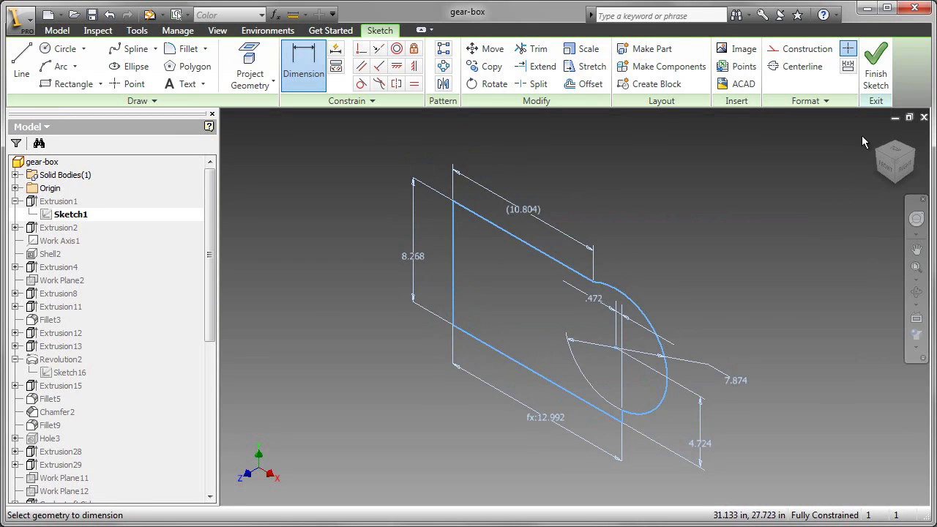